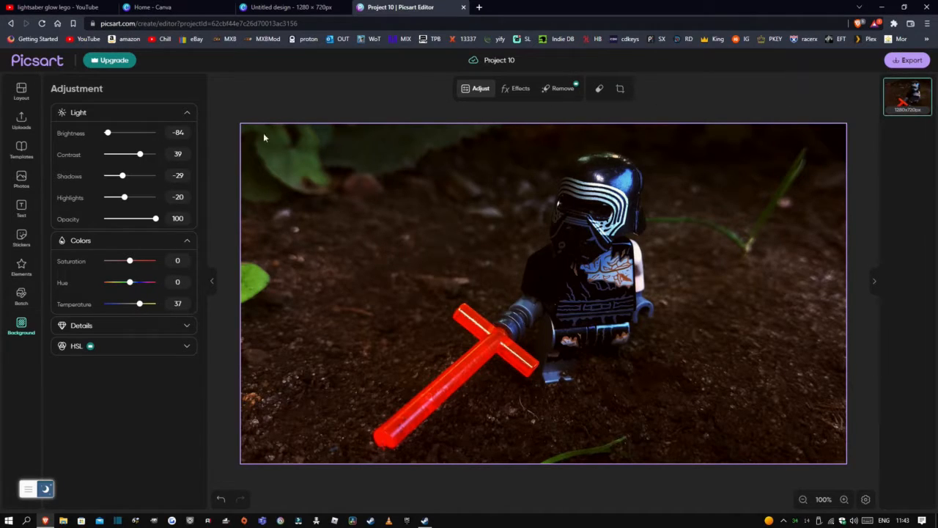
mouse_move(213, 213)
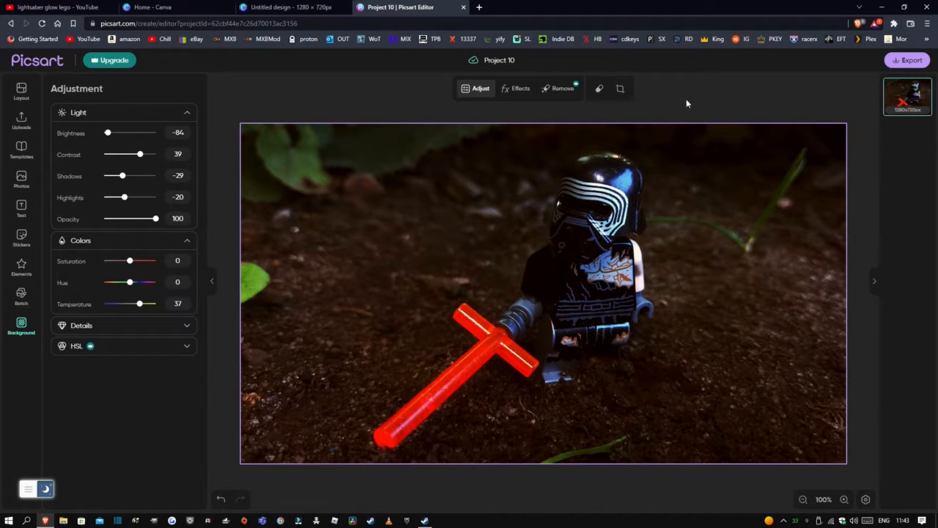
mouse_move(620, 88)
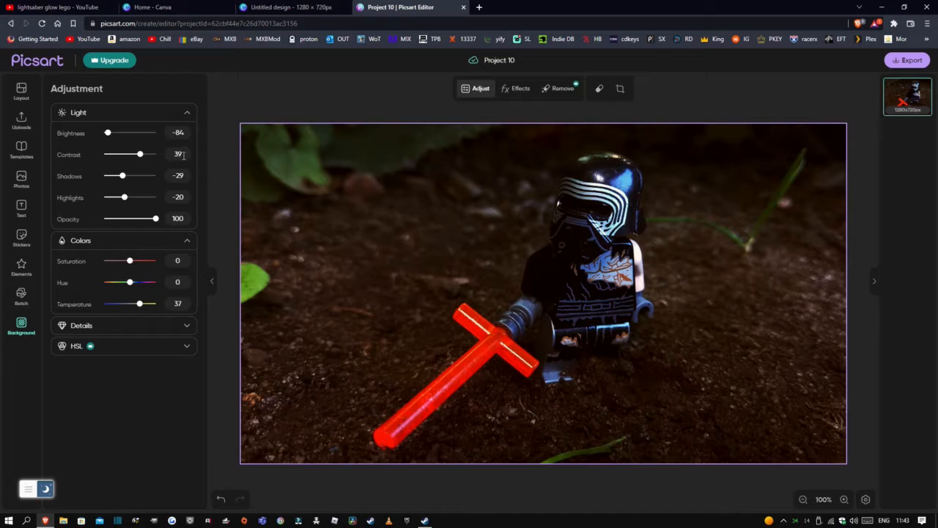
- Reopen Picsart colour adjustments, then return to Canva and select the Kylo Ren photo
click(80, 240)
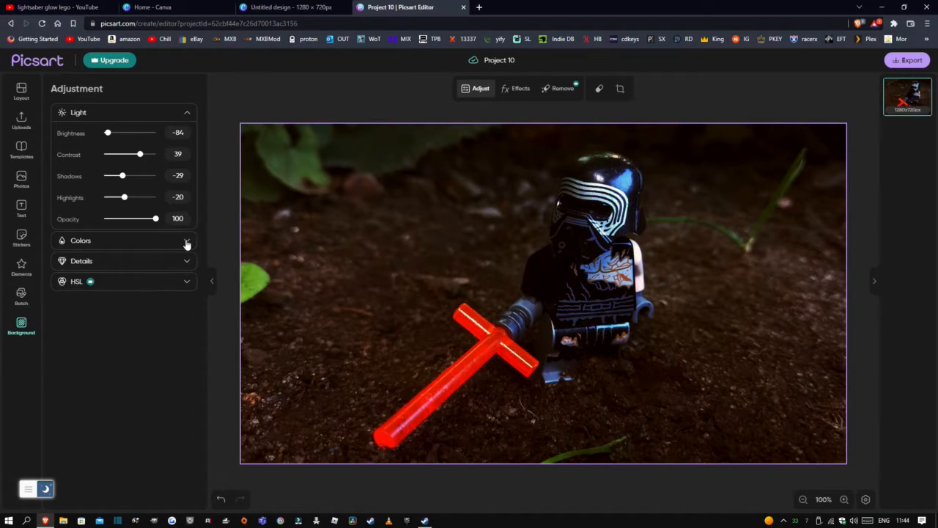
click(186, 241)
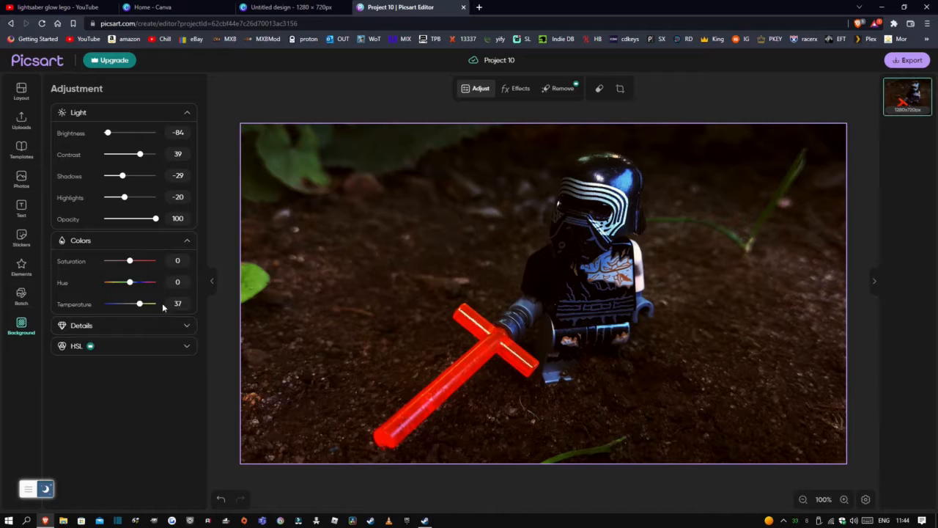
click(81, 325)
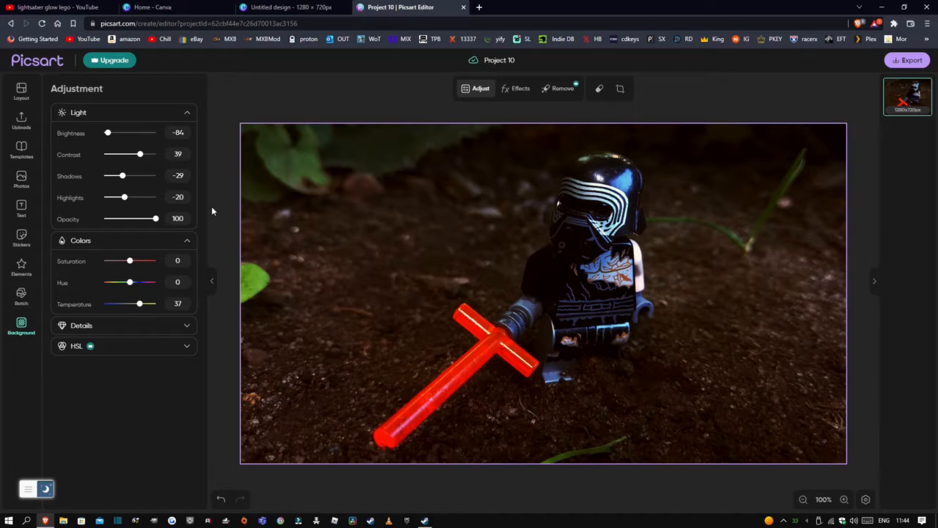
mouse_move(419, 183)
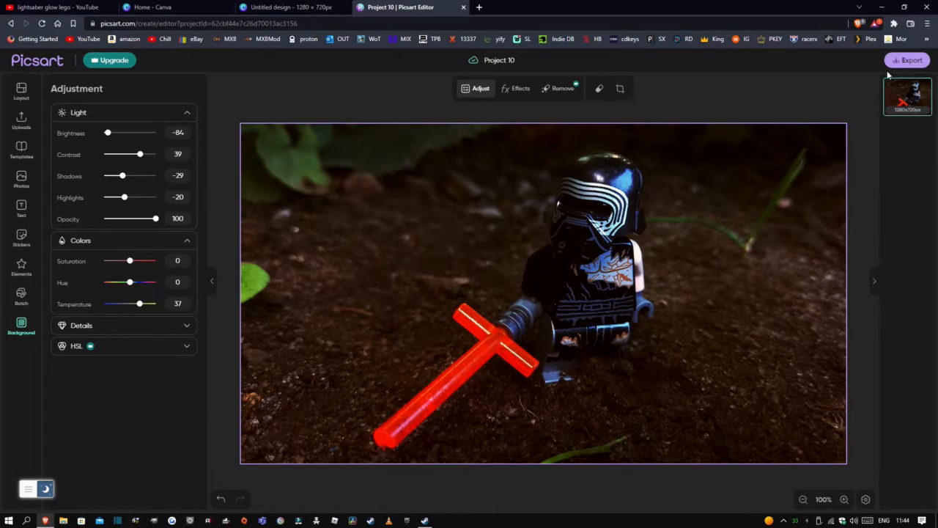
mouse_move(758, 102)
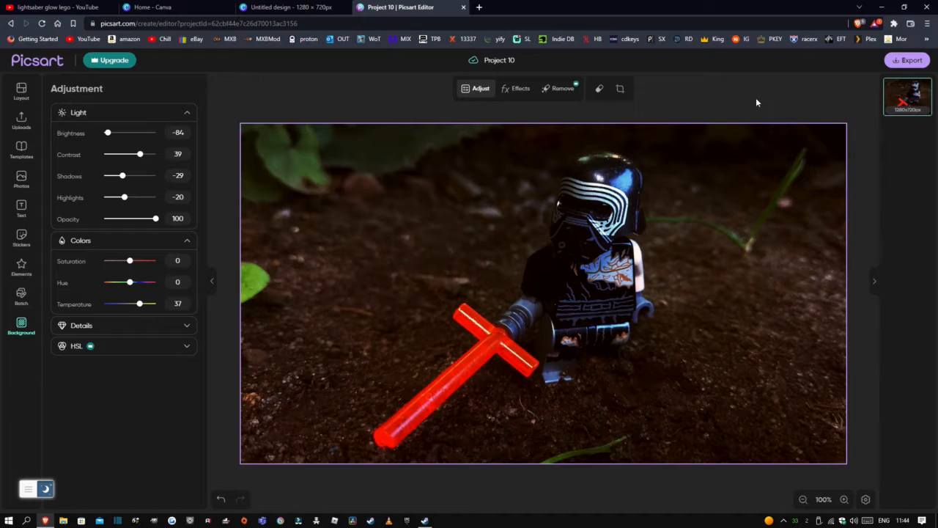
mouse_move(754, 93)
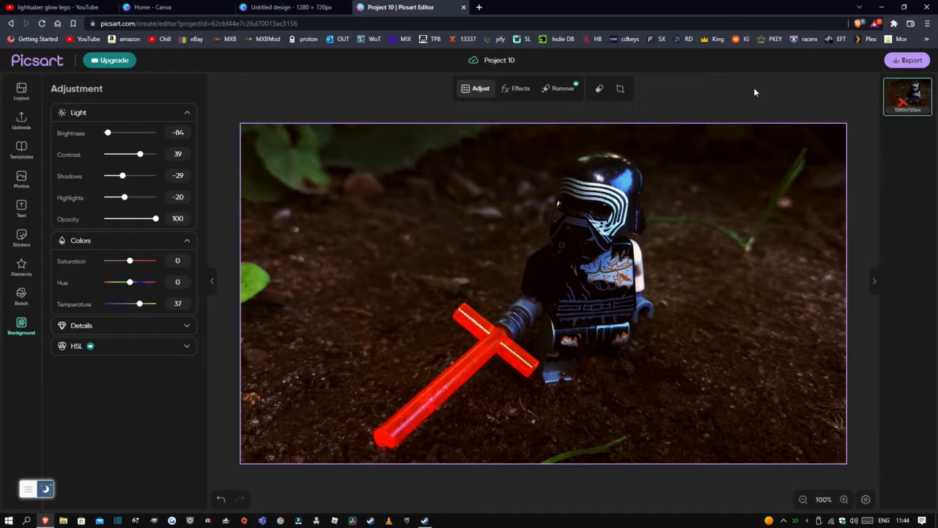
mouse_move(806, 70)
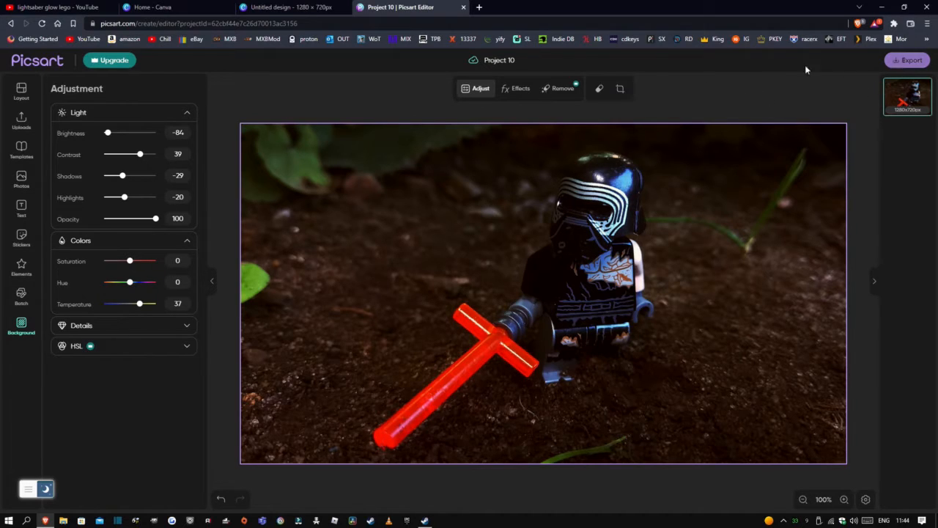
click(150, 7)
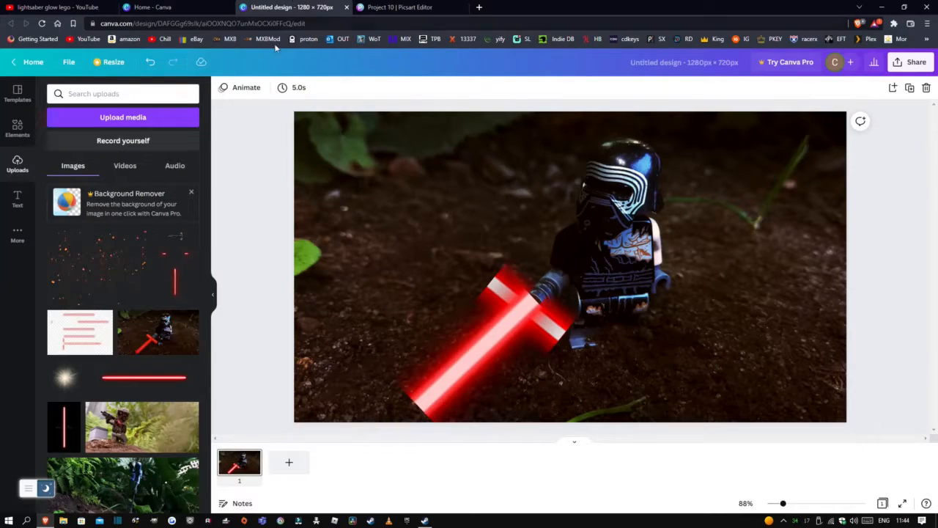
click(569, 265)
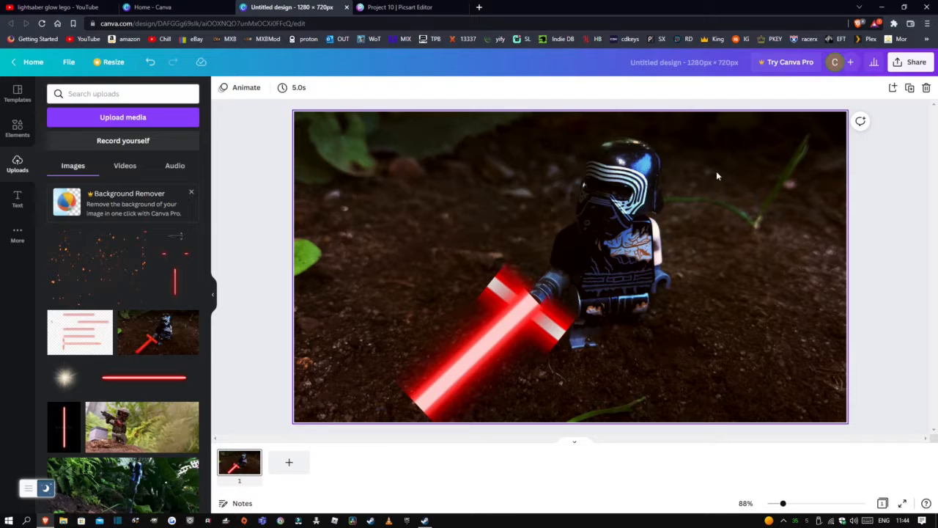
mouse_move(702, 222)
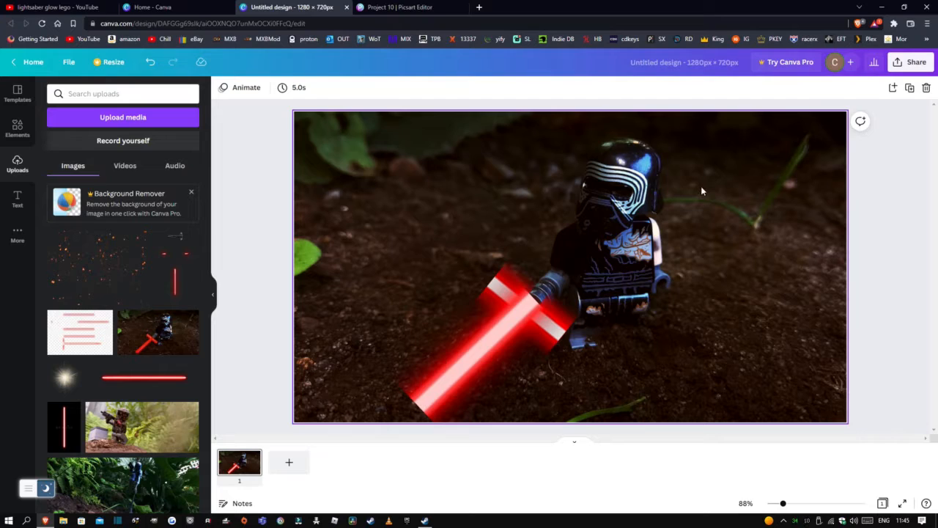
mouse_move(618, 192)
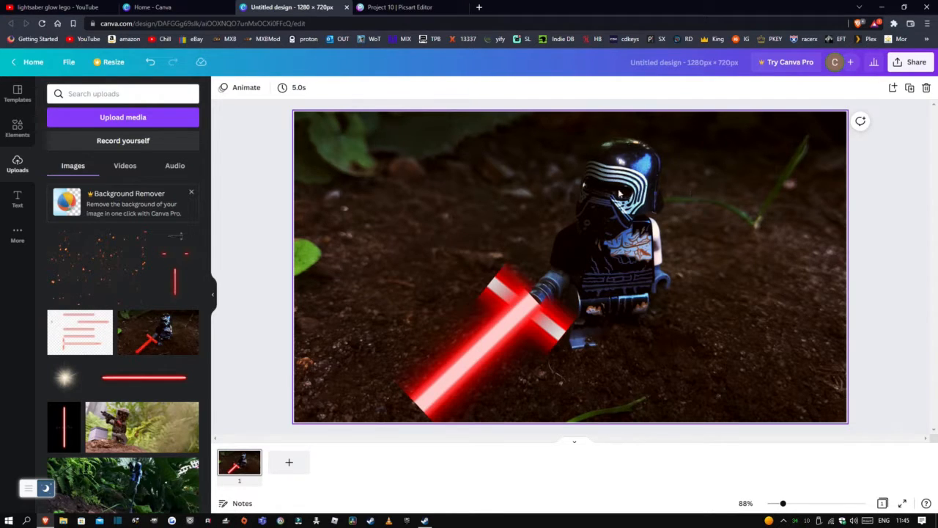
mouse_move(776, 194)
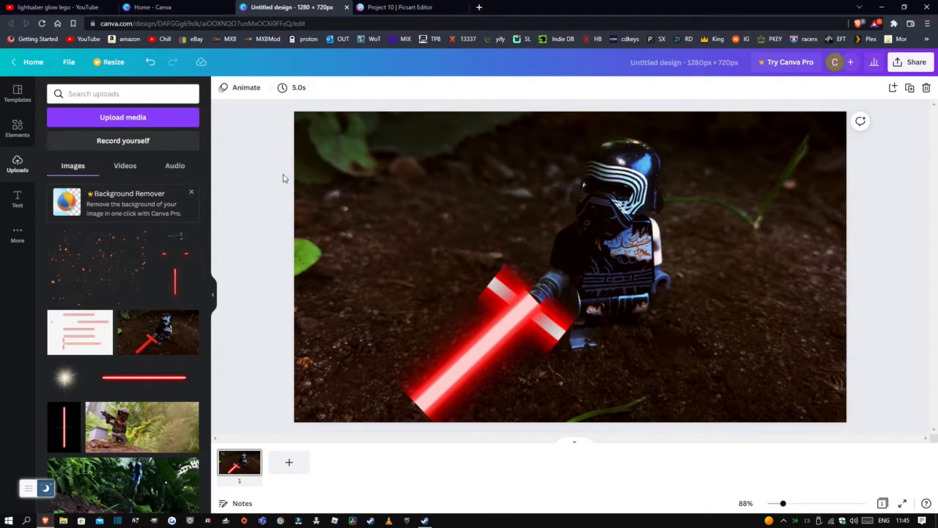
mouse_move(263, 178)
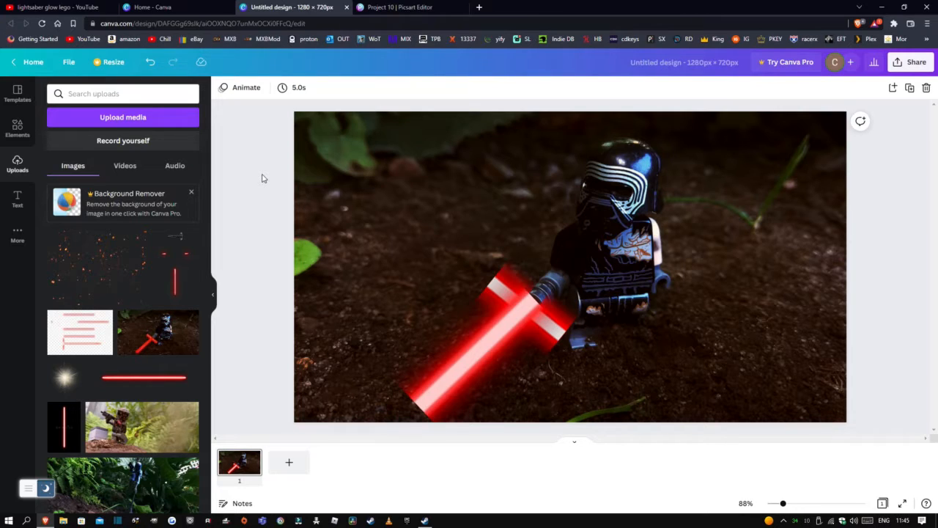
mouse_move(253, 189)
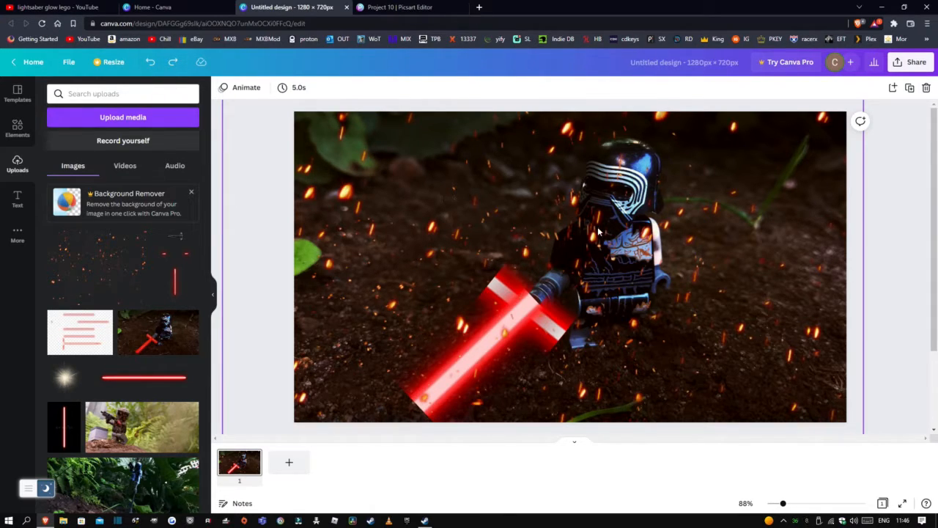
- Select the ember sparks overlay and set brightness -41, contrast 83, saturation 16
click(634, 231)
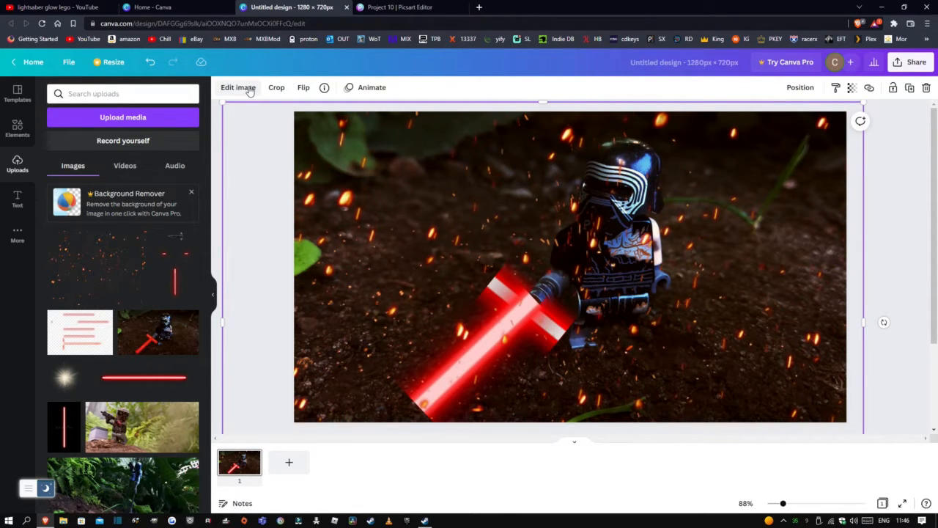
click(238, 87)
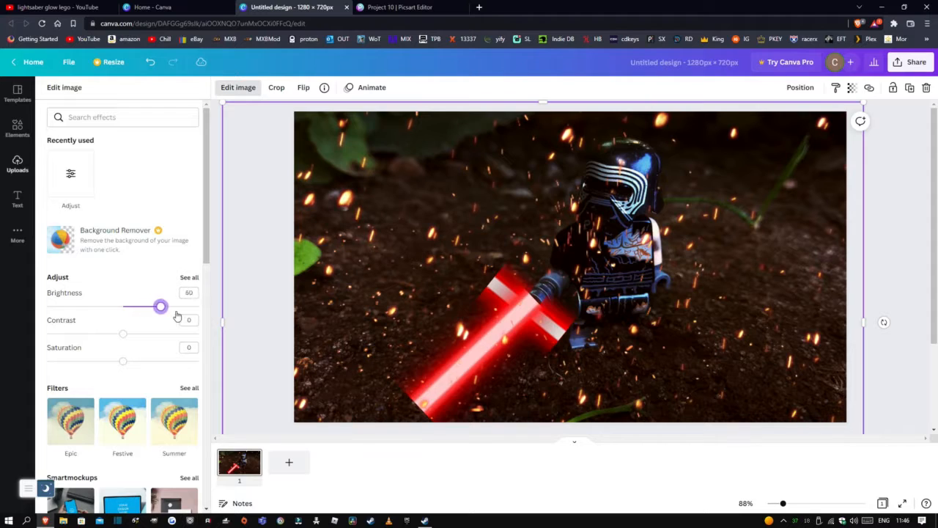
drag(159, 306, 96, 306)
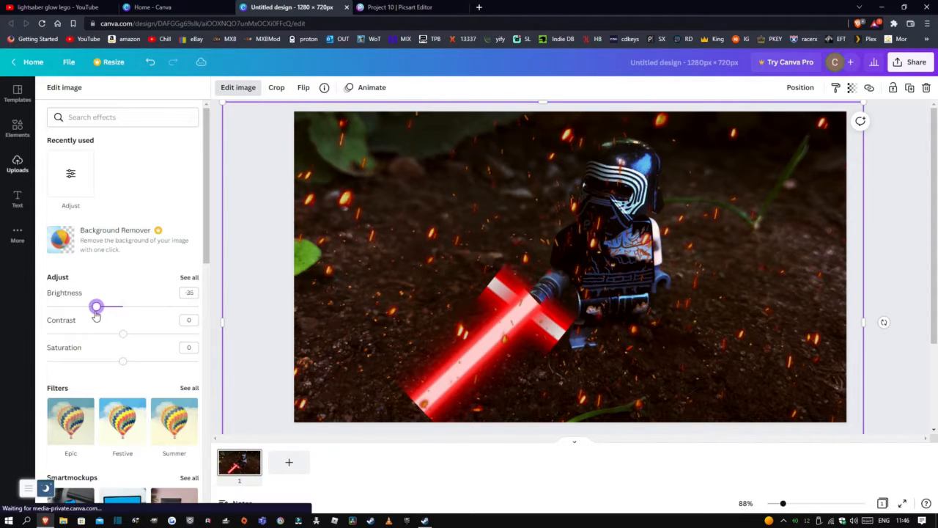
drag(97, 306, 91, 306)
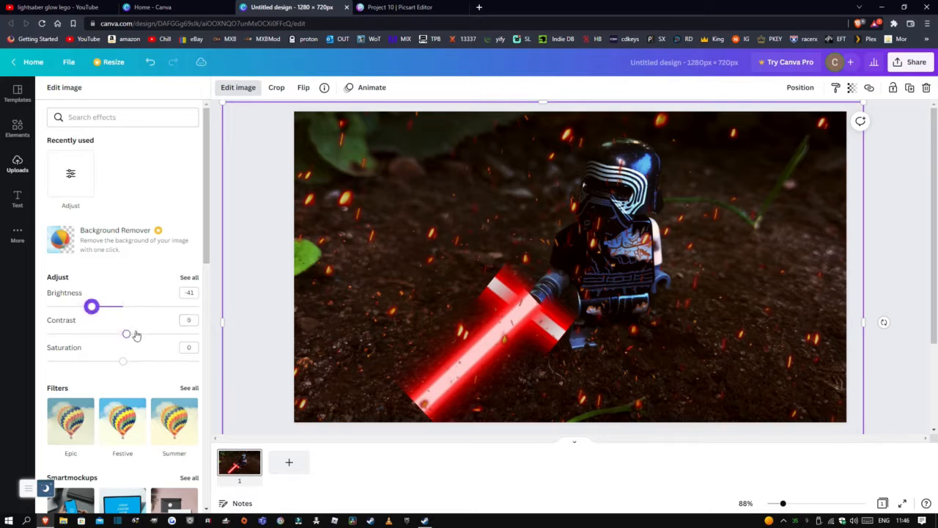
drag(126, 334, 198, 334)
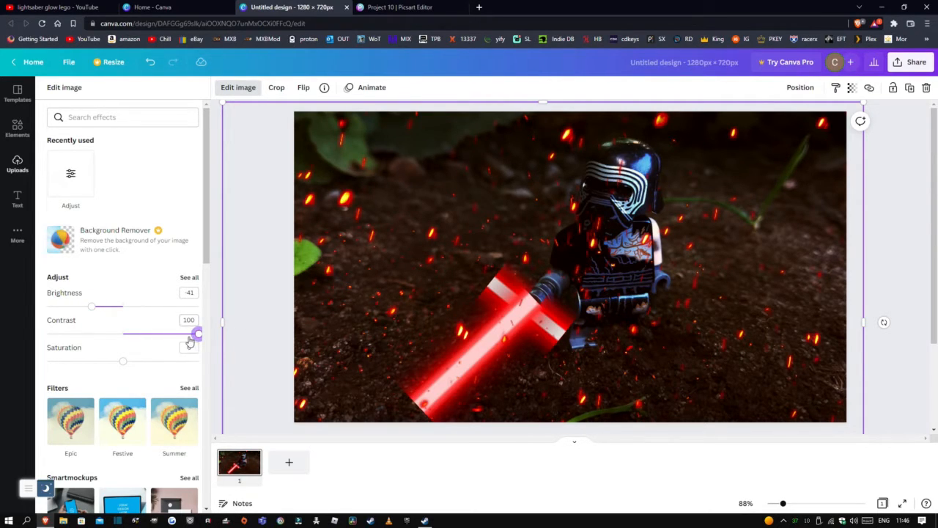
drag(198, 335, 186, 334)
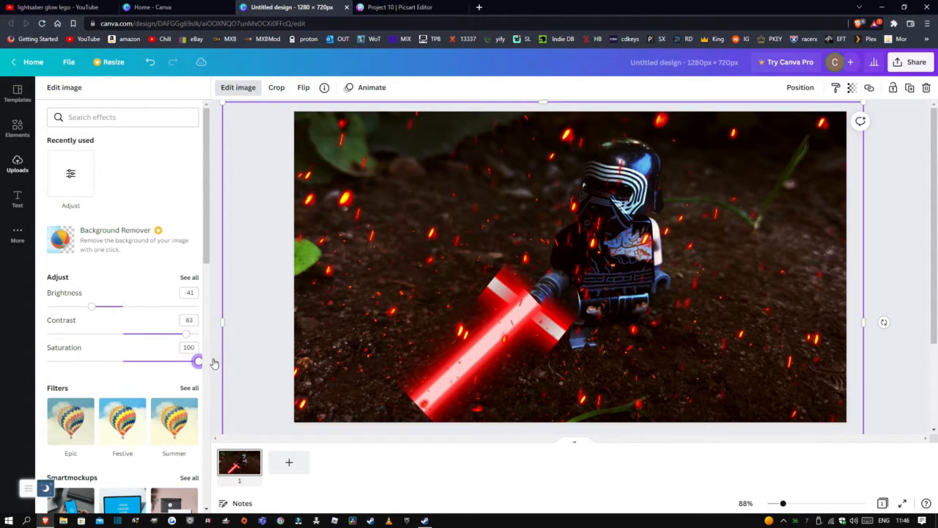
drag(198, 360, 138, 360)
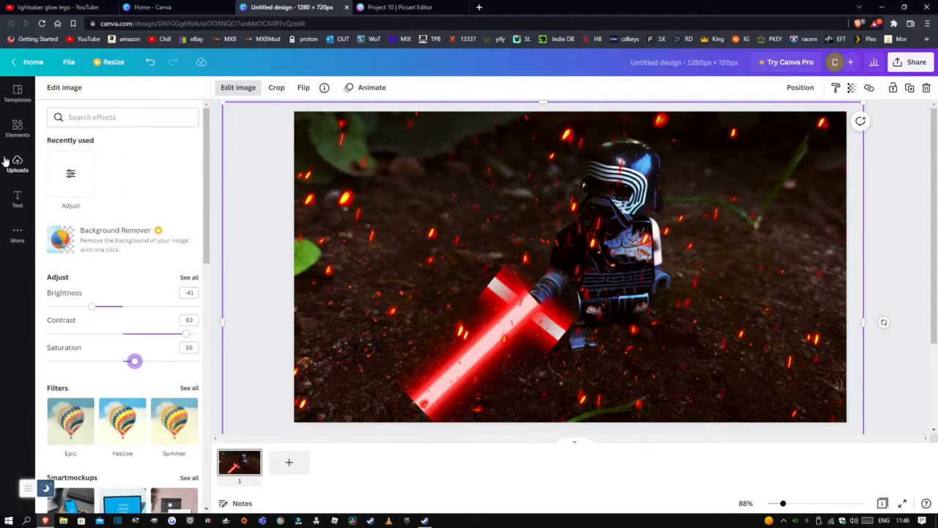
- Show the Uploads image library with the light flare and red saber pictures
click(17, 163)
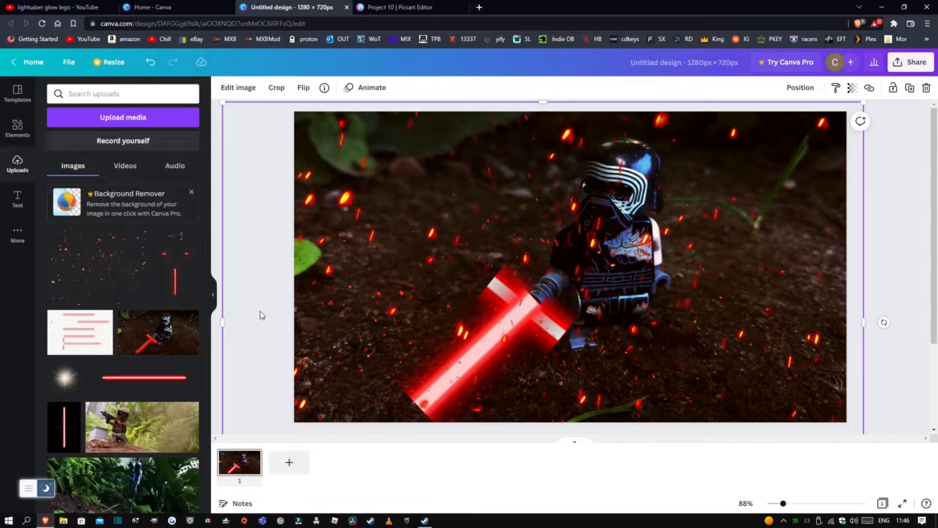
mouse_move(217, 314)
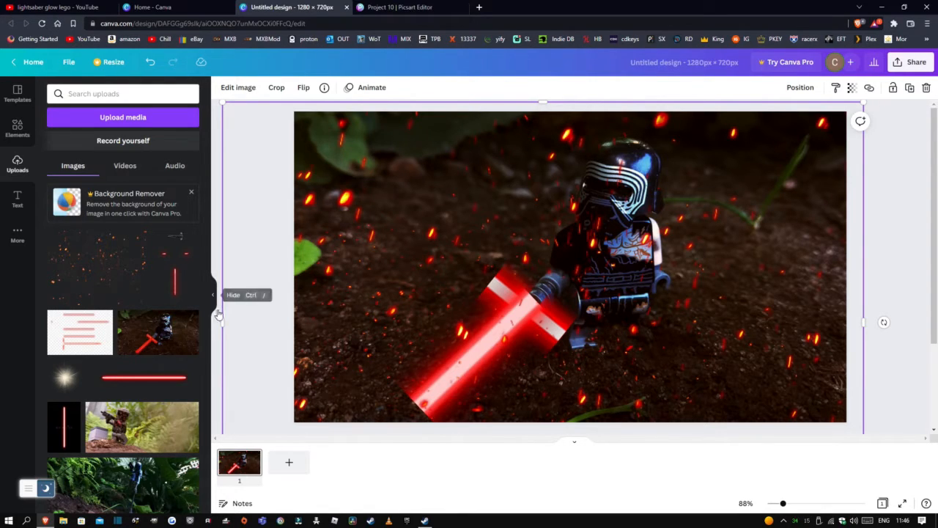
mouse_move(213, 327)
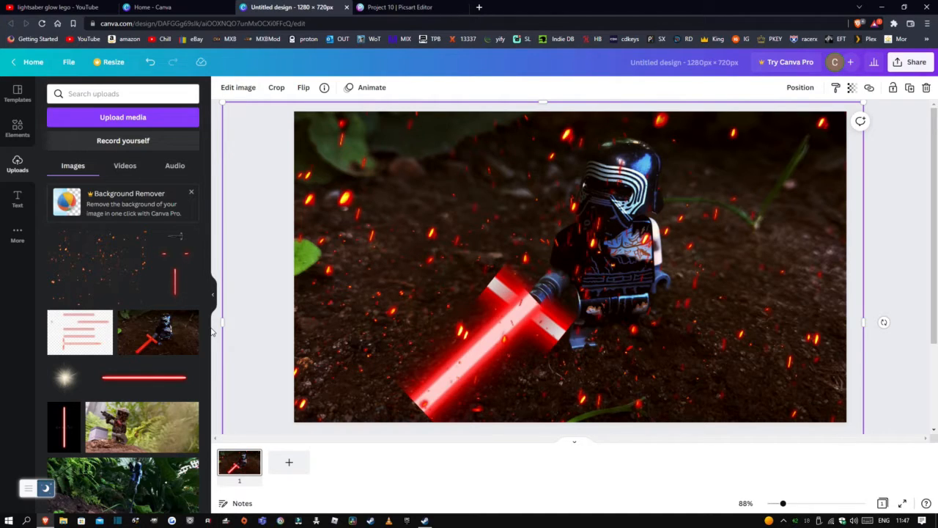
mouse_move(213, 345)
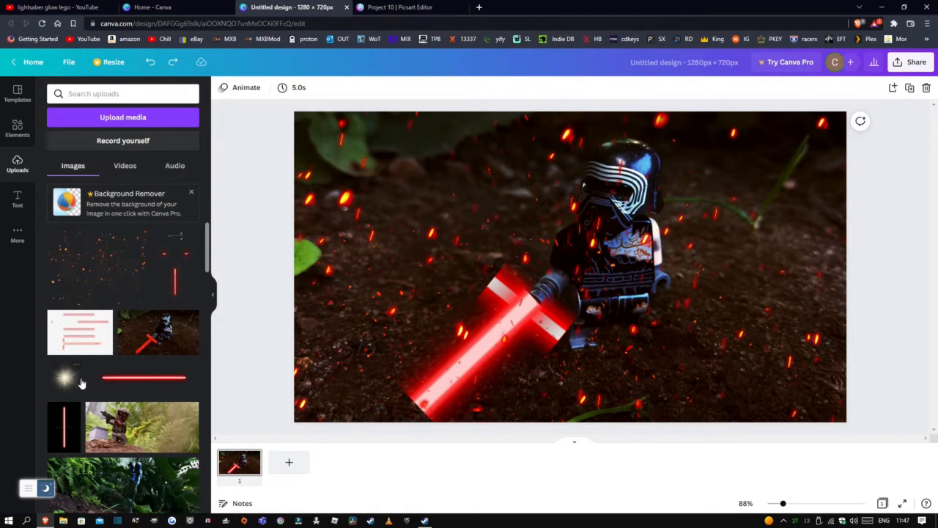
click(65, 378)
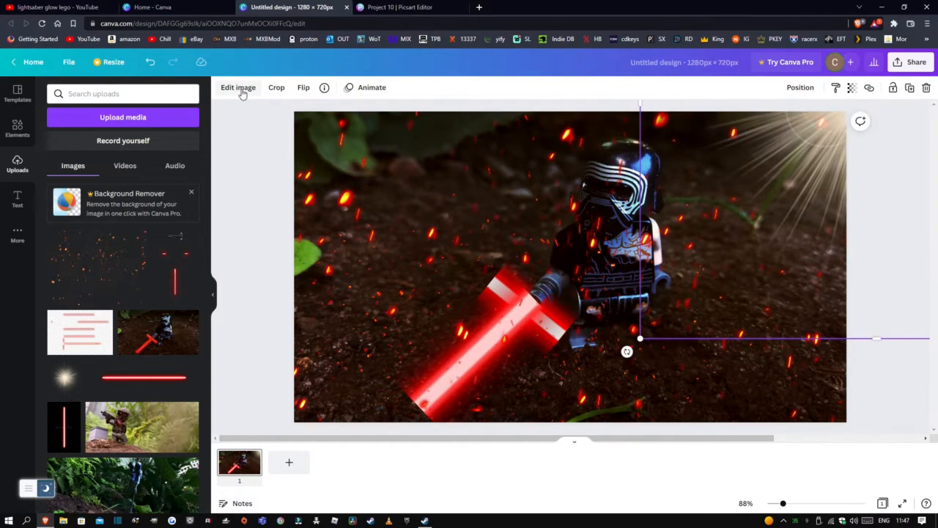
click(238, 87)
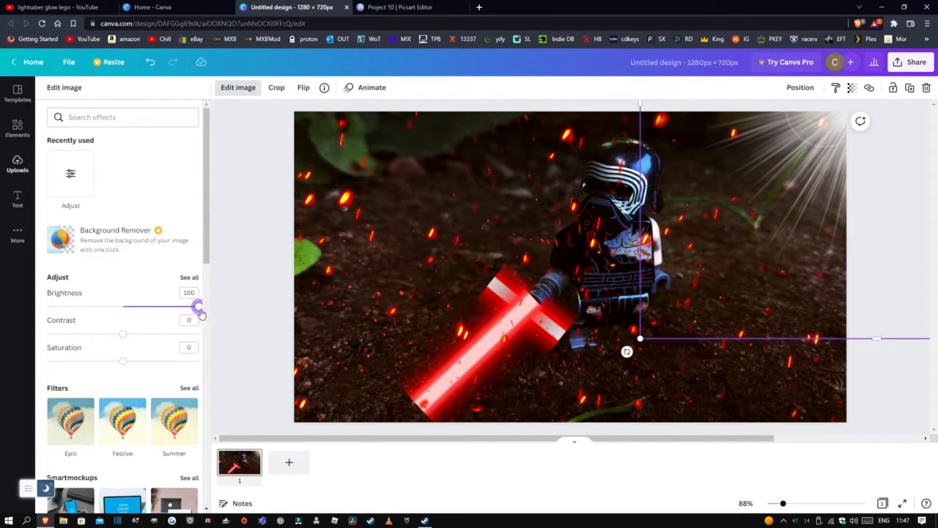
mouse_move(241, 314)
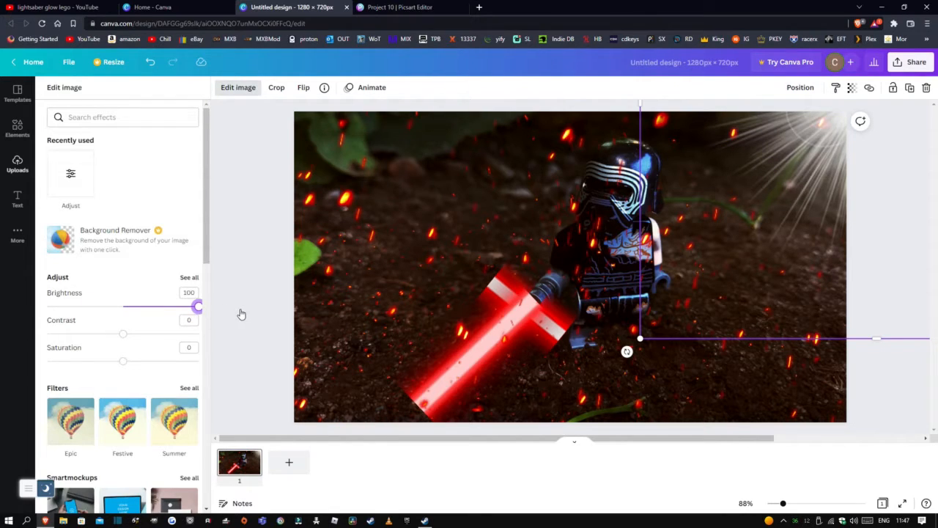
drag(198, 306, 110, 306)
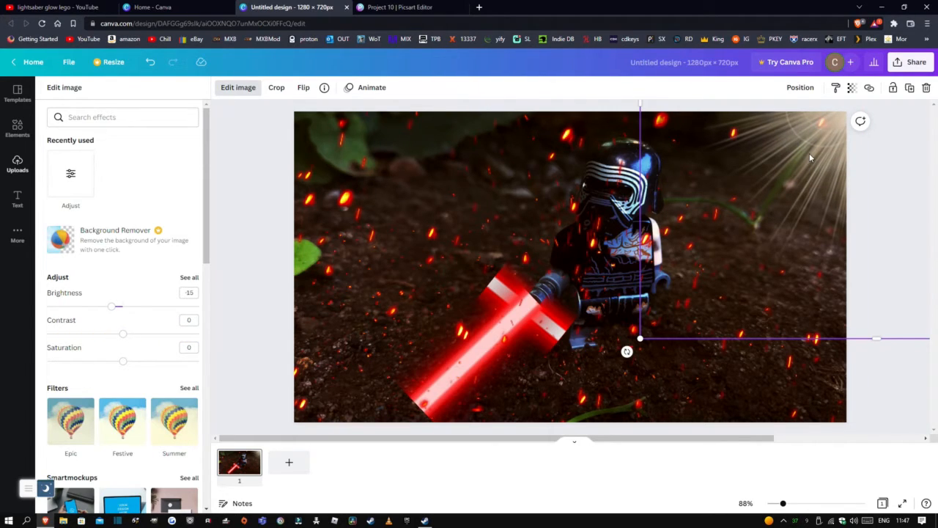
click(17, 163)
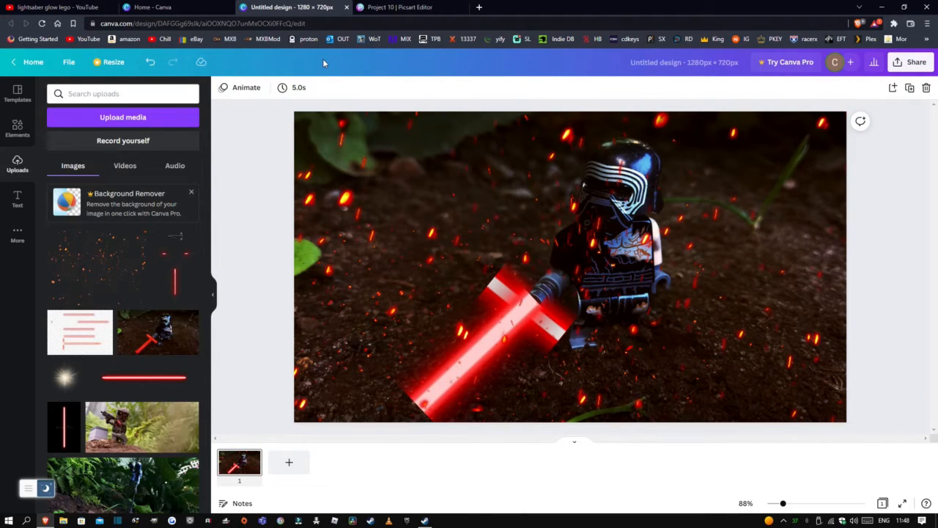
- Export the design as a 1280×720 PNG and bring up the Save As dialog
click(68, 62)
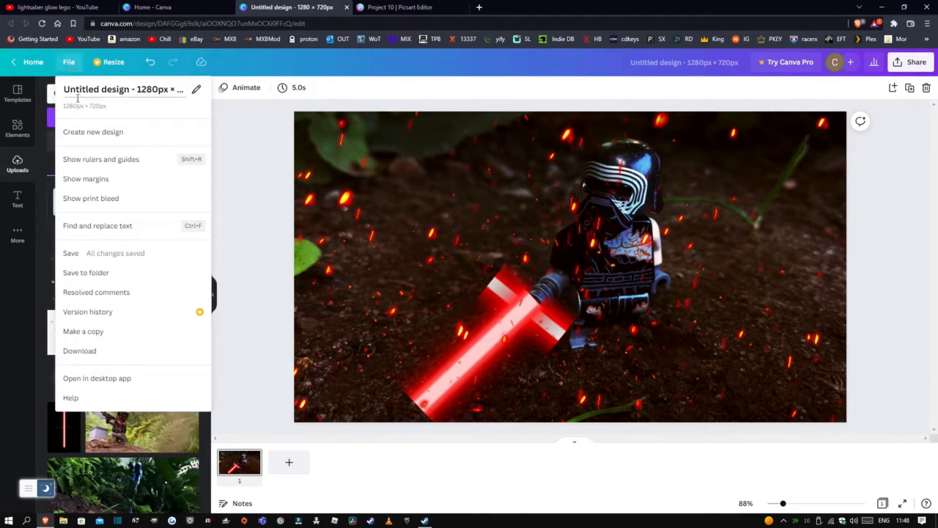
click(79, 350)
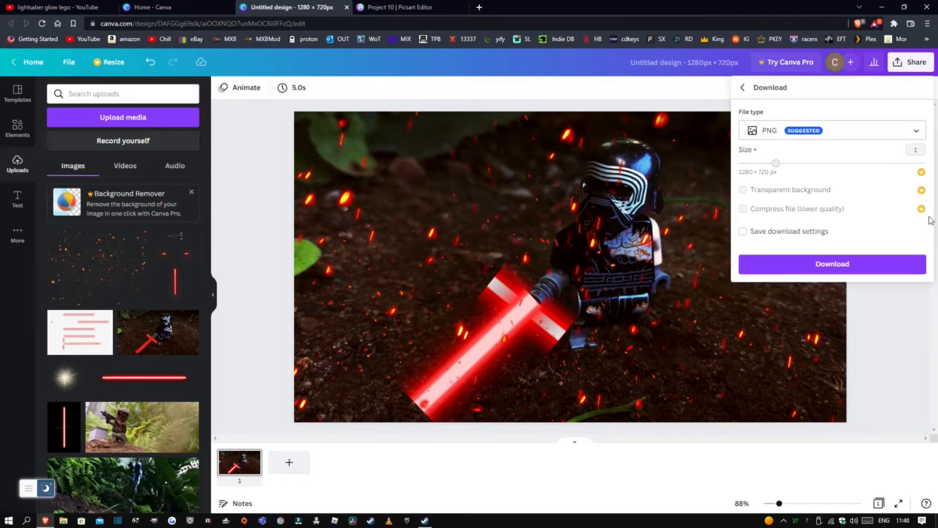
click(832, 264)
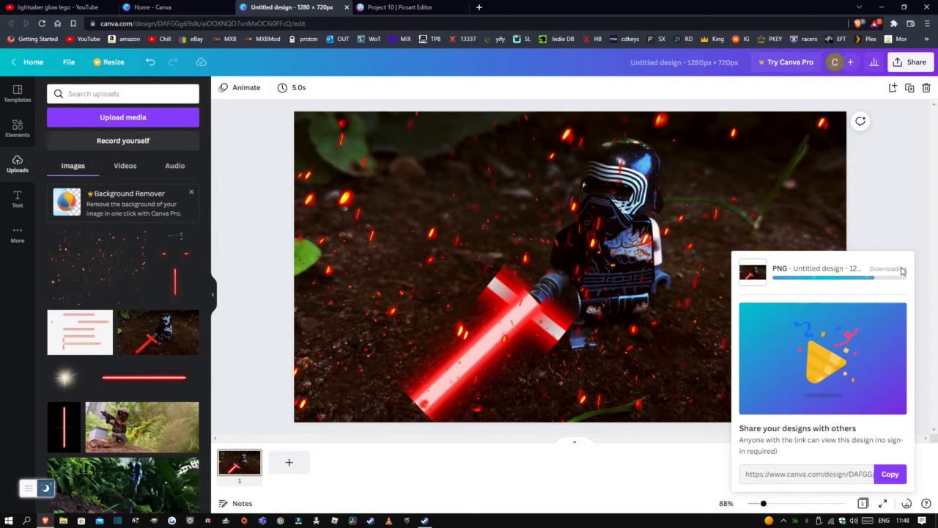
click(877, 278)
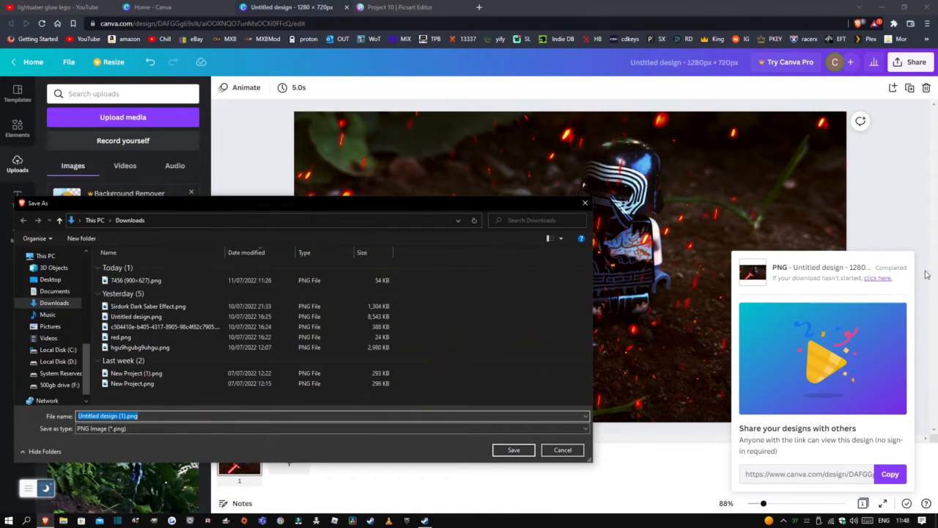